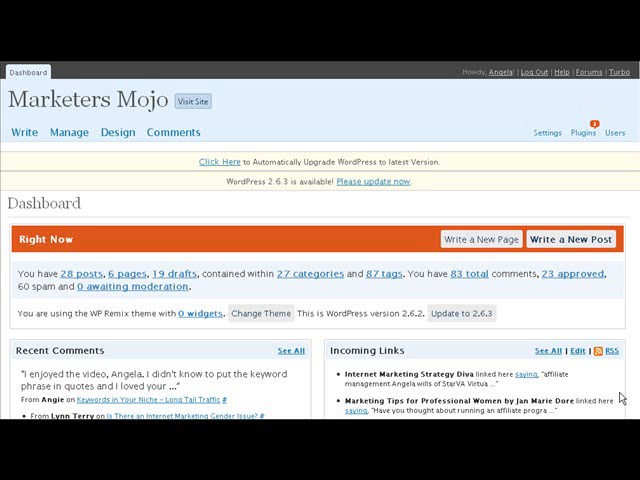
mouse_move(417, 318)
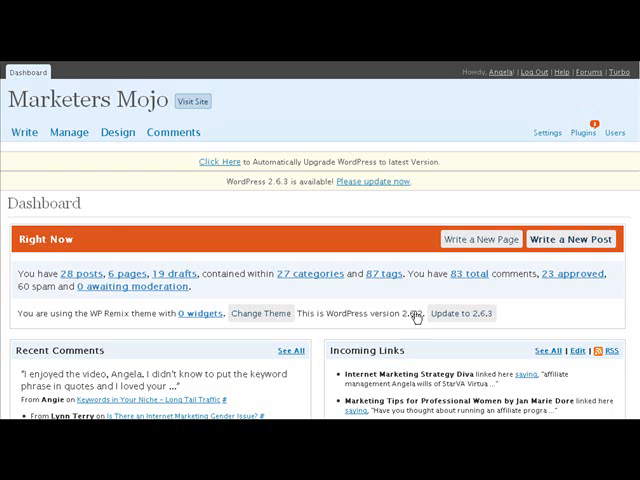
mouse_move(10, 168)
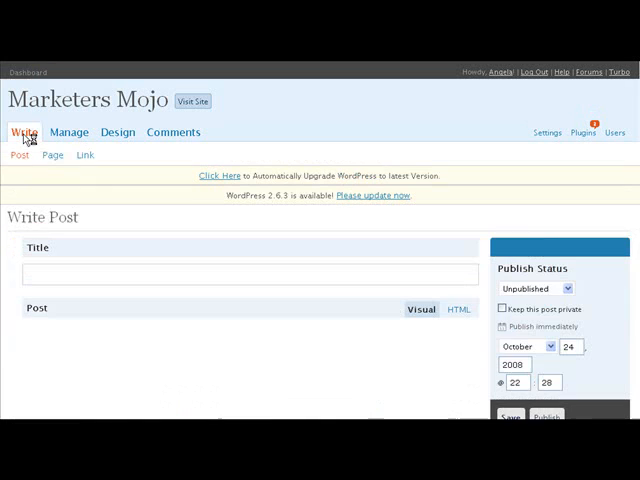
left_click(248, 273)
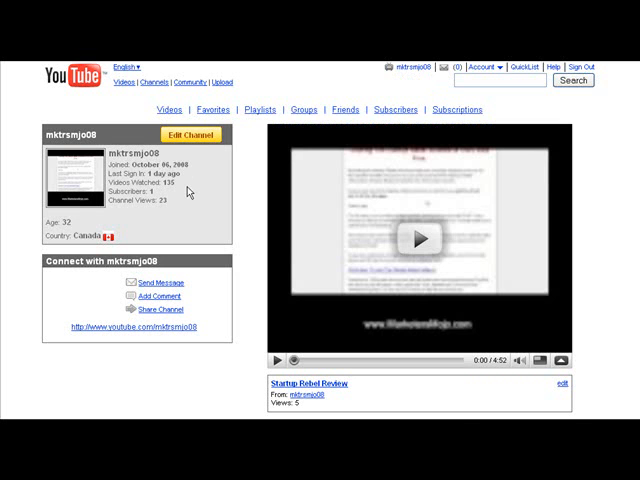
scroll("down", 3)
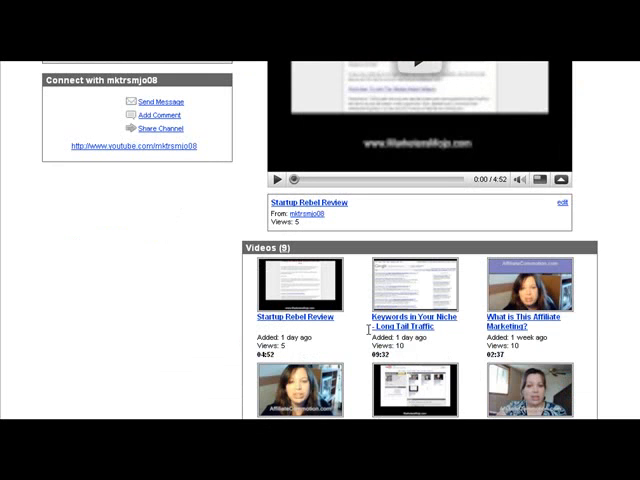
mouse_move(398, 333)
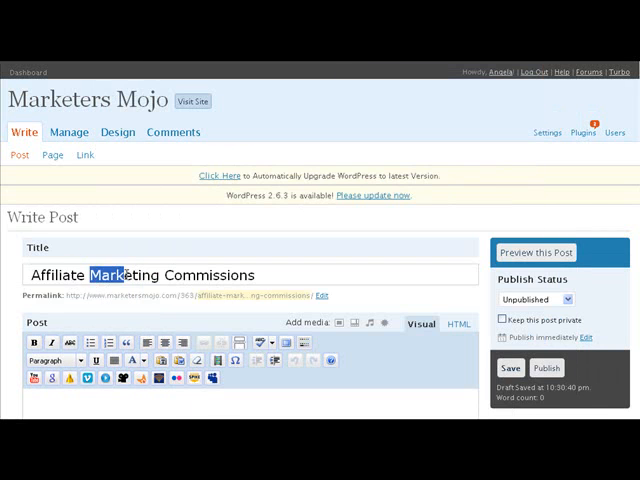
Change Marketing to Program so the title reads Affiliate Program Commissions
type("Program")
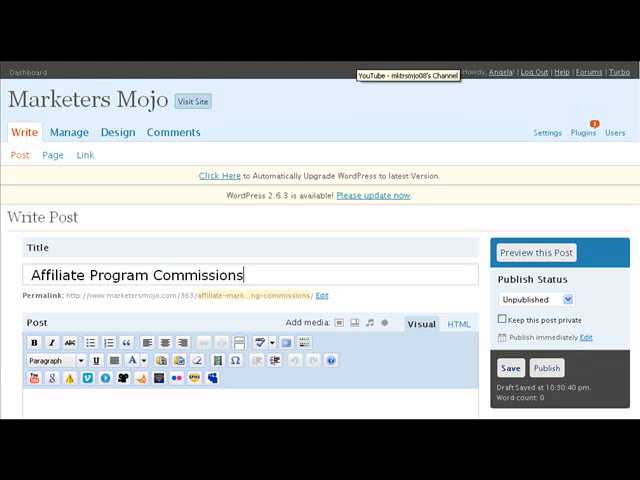
scroll("down", 3)
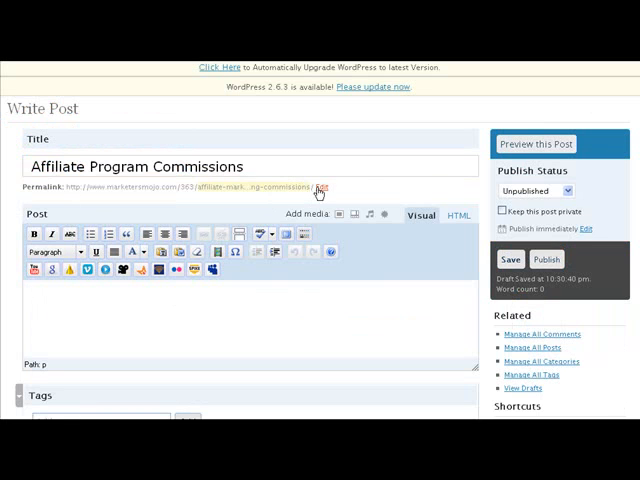
Set the permalink slug to affiliate-program-commissions and save it
left_click(318, 190)
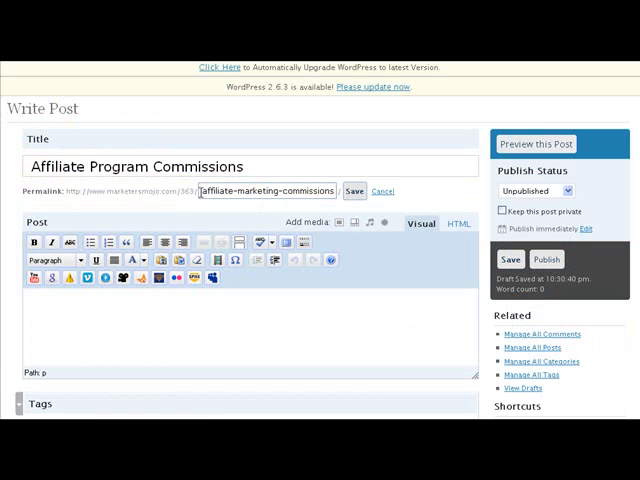
right_click(270, 190)
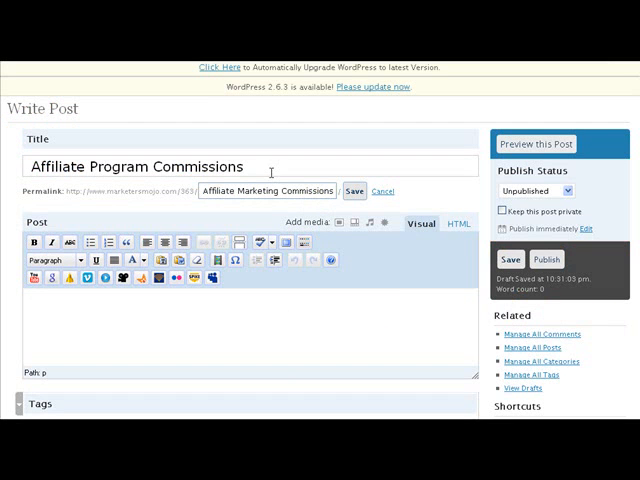
double_click(254, 191)
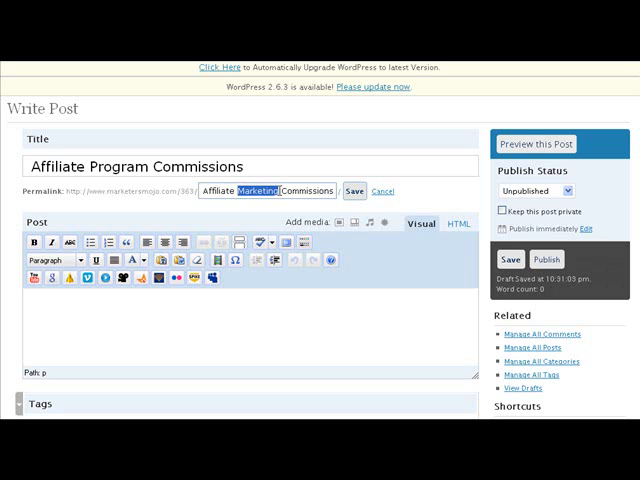
type("program")
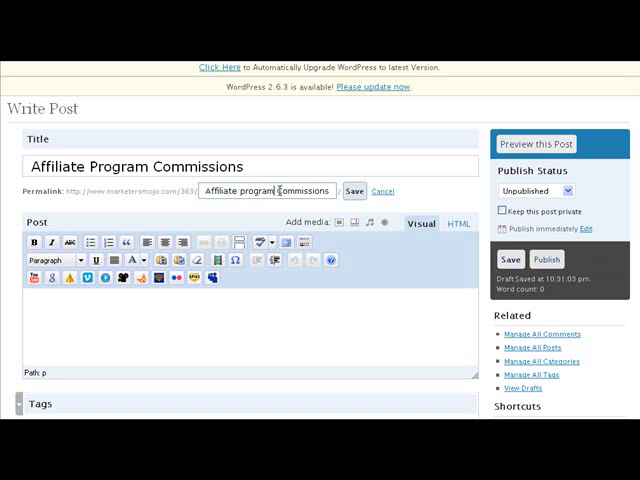
left_click(354, 191)
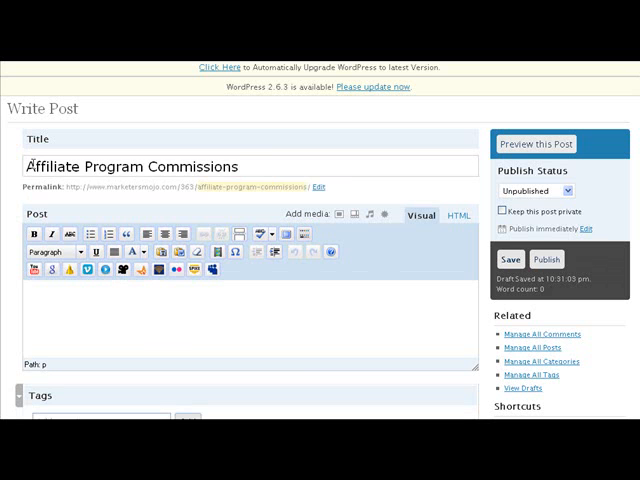
Prefix the title with 'How to Decide on' before Affiliate Program Commissions
type("How to Decide on")
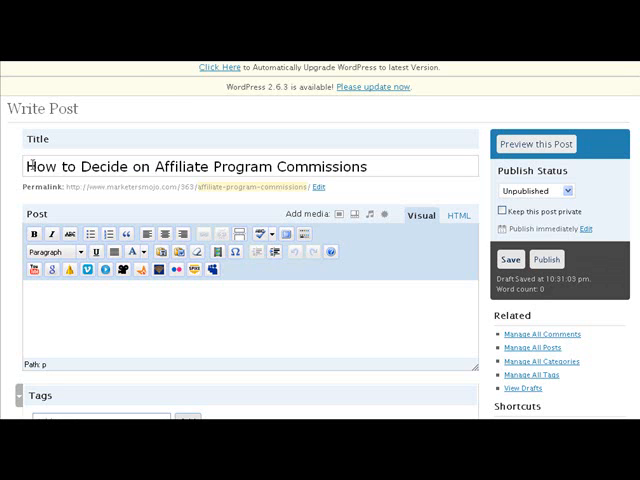
left_click(160, 166)
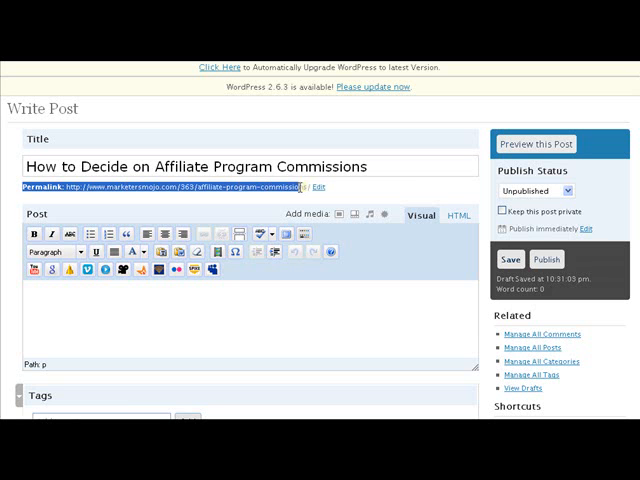
left_click(320, 186)
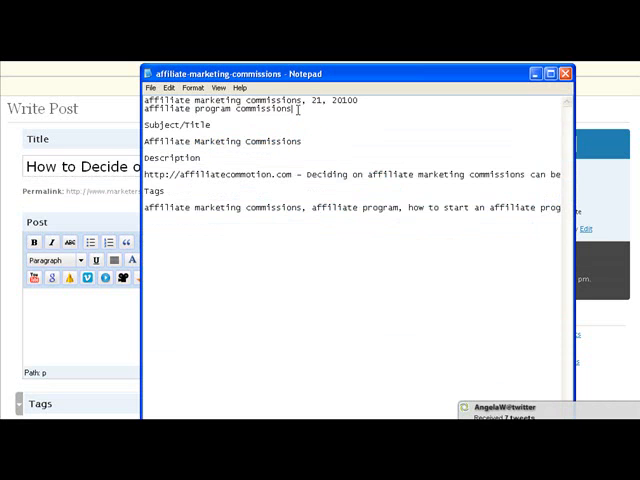
Add the line affiliate program commissions to the Notepad keyword notes
right_click(220, 109)
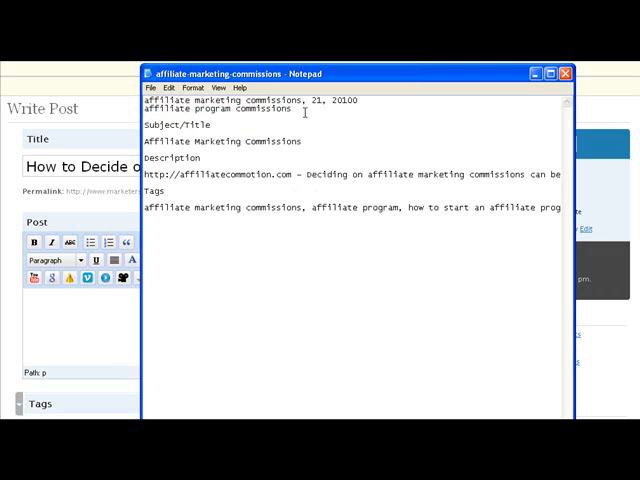
mouse_move(97, 328)
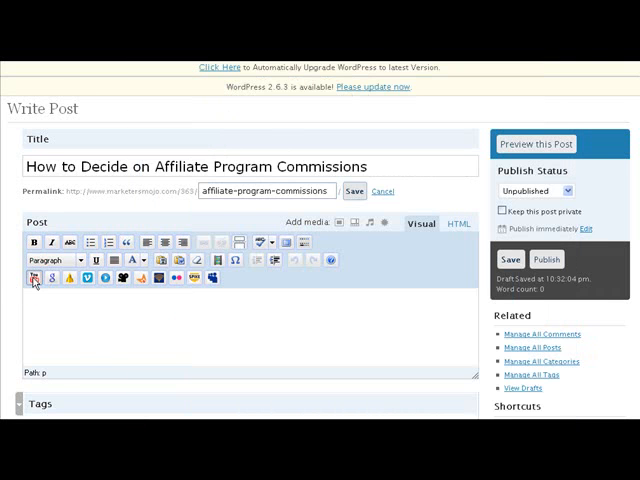
left_click(37, 278)
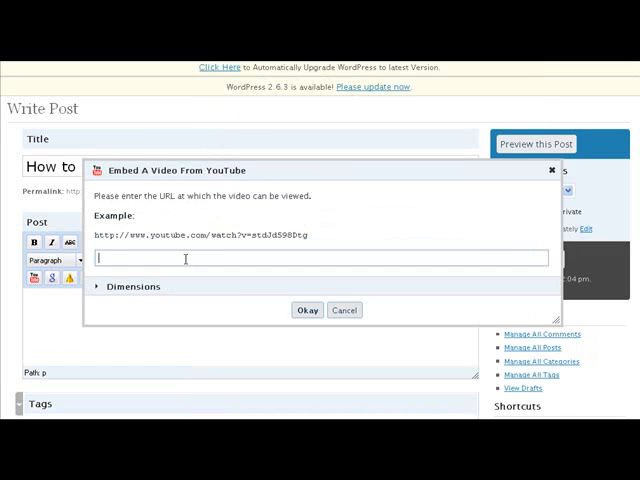
type("Affiliate Marketing Commissions")
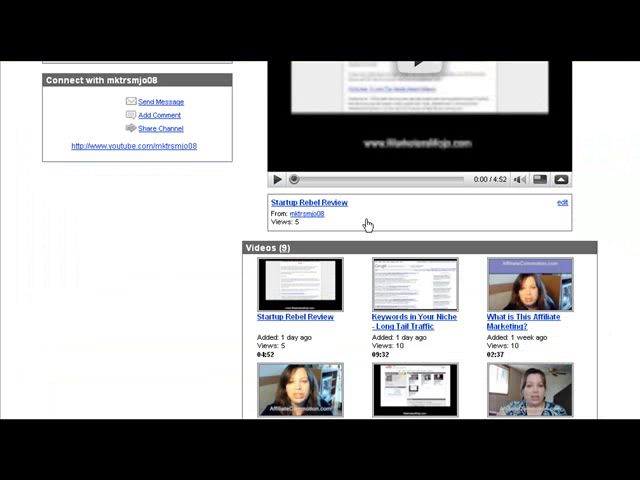
scroll("down", 3)
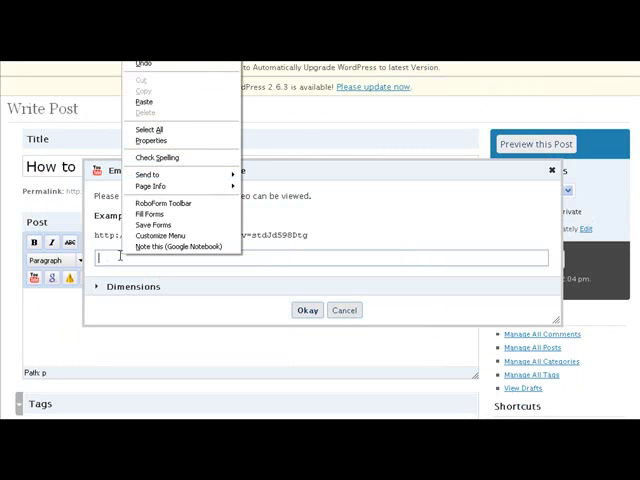
type("http://www.youtube.com/watch?v=QyCen9H1Mol")
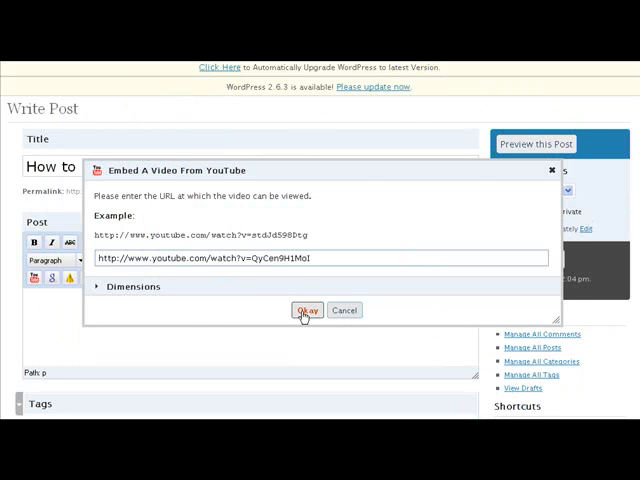
left_click(308, 309)
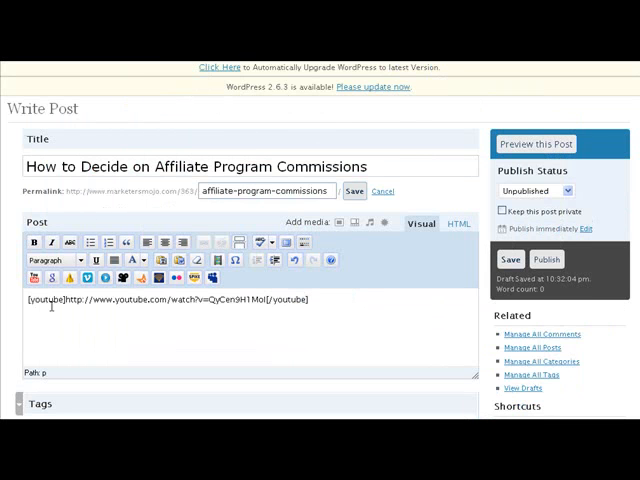
mouse_move(421, 224)
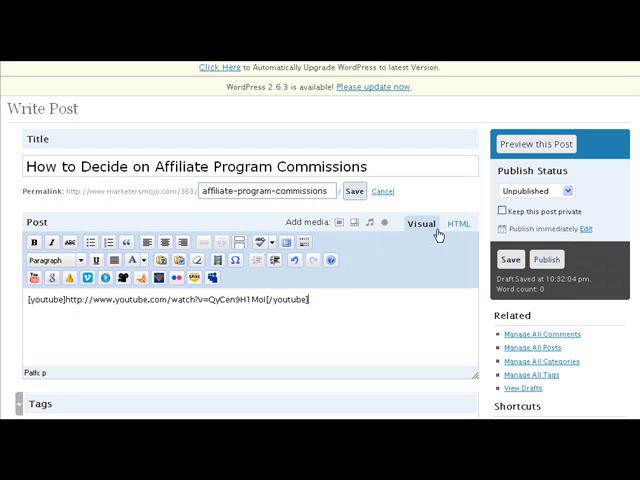
left_click(457, 224)
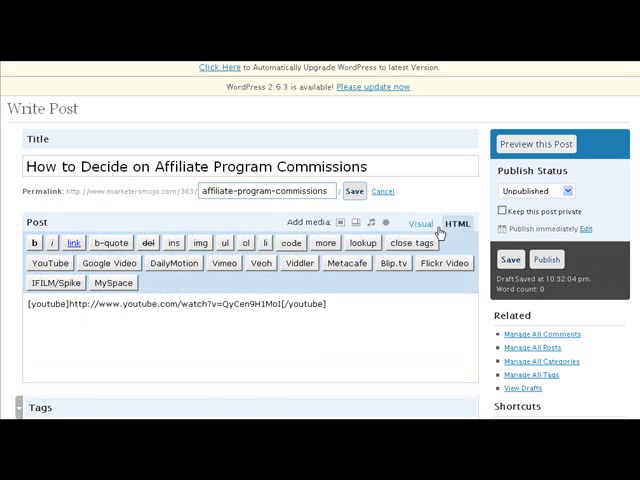
left_click(420, 223)
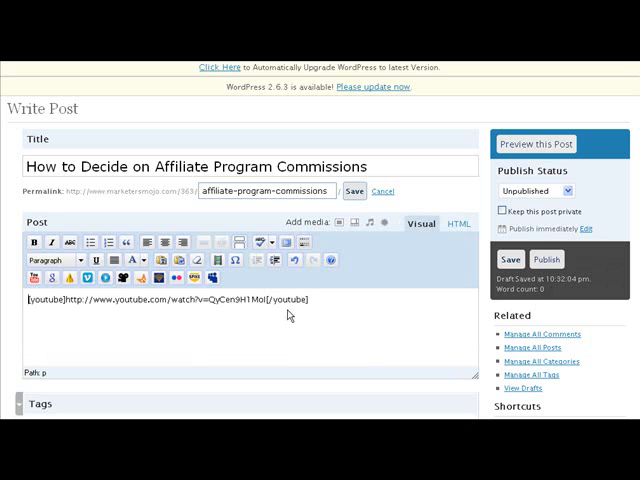
triple_click(170, 299)
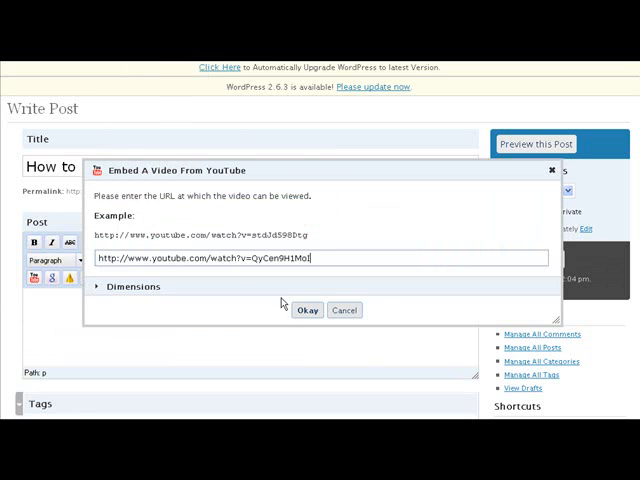
left_click(307, 310)
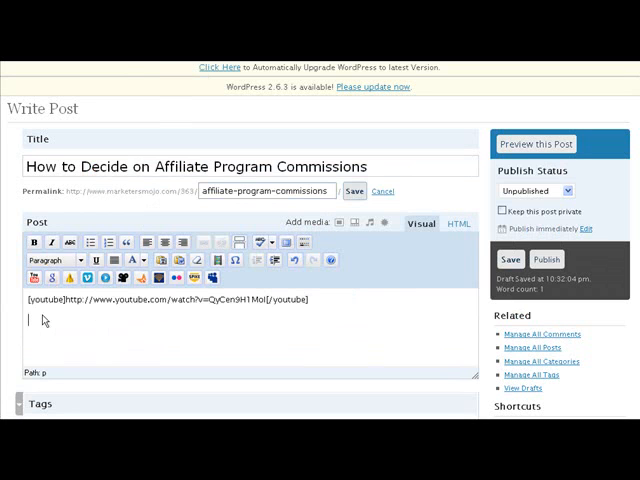
mouse_move(224, 327)
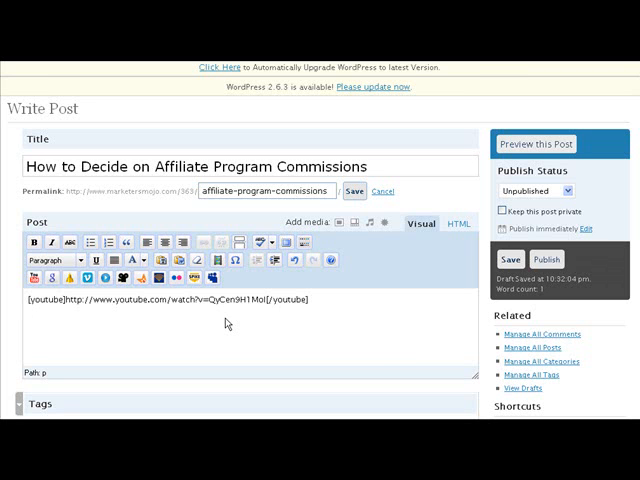
mouse_move(118, 326)
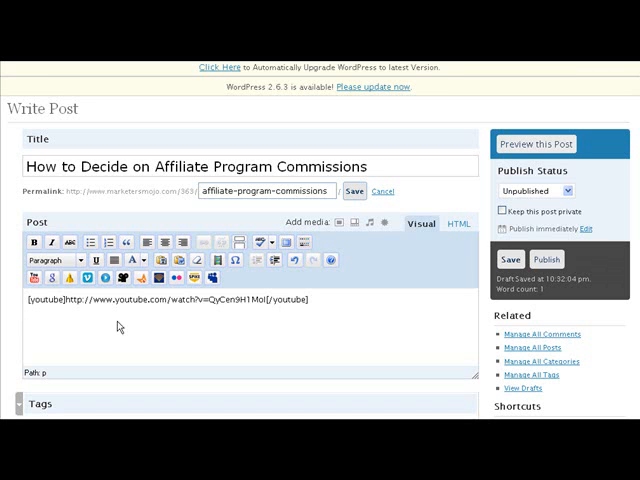
Add the tags affiliate marketing commissions, affiliate program, how to start an affiliate program
left_click(32, 318)
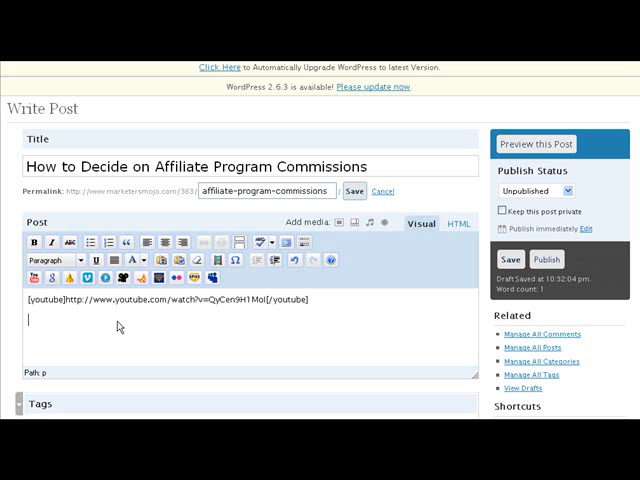
mouse_move(137, 317)
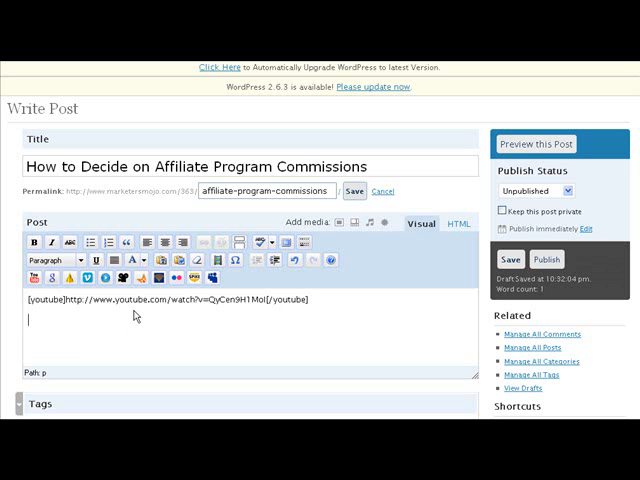
scroll("down", 3)
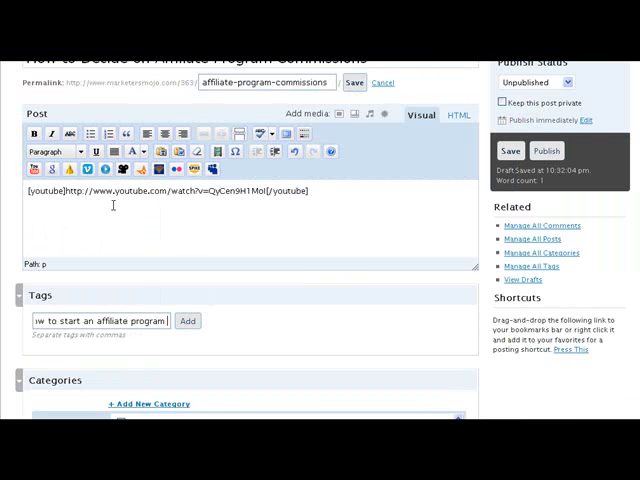
left_click(188, 321)
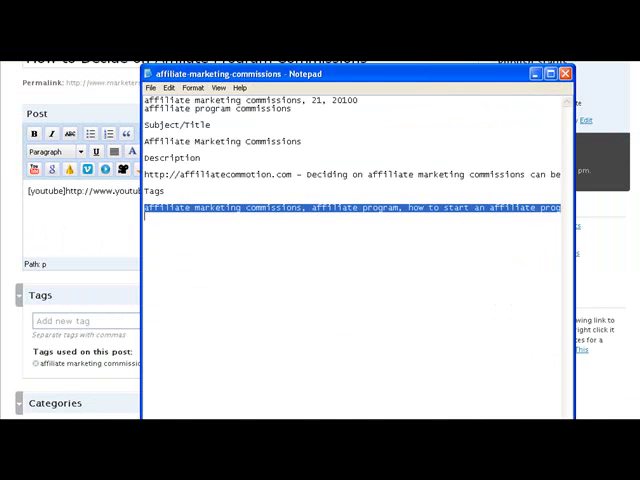
Deselect the tags line in the Notepad keyword notes
left_click(213, 232)
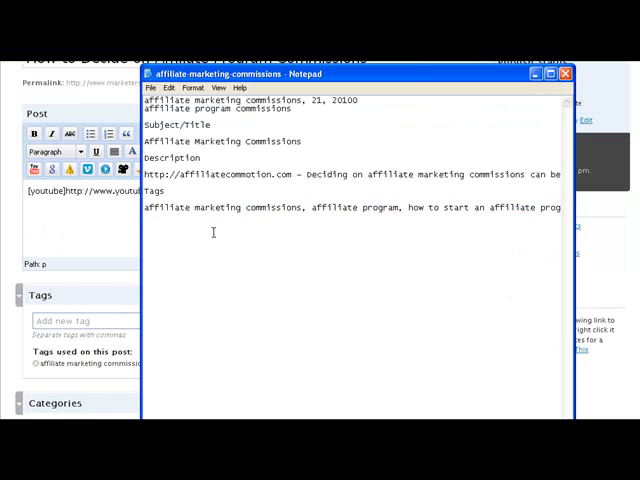
mouse_move(450, 220)
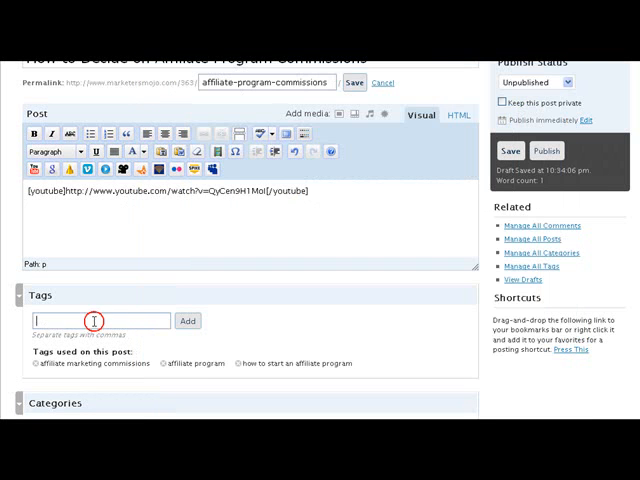
File the post under the Affiliate Management category
scroll("down", 3)
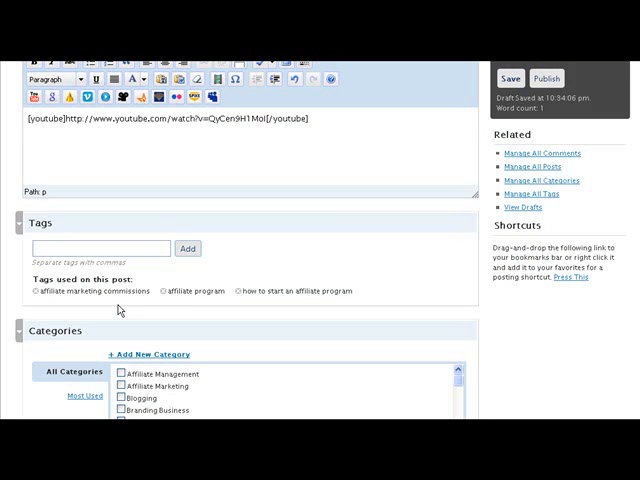
left_click(98, 248)
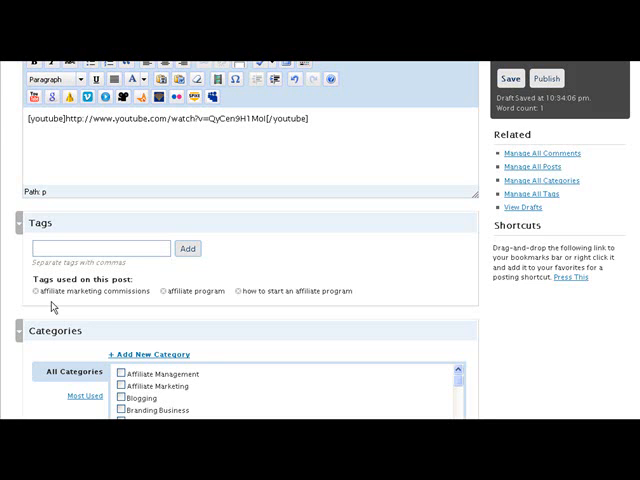
left_click(98, 248)
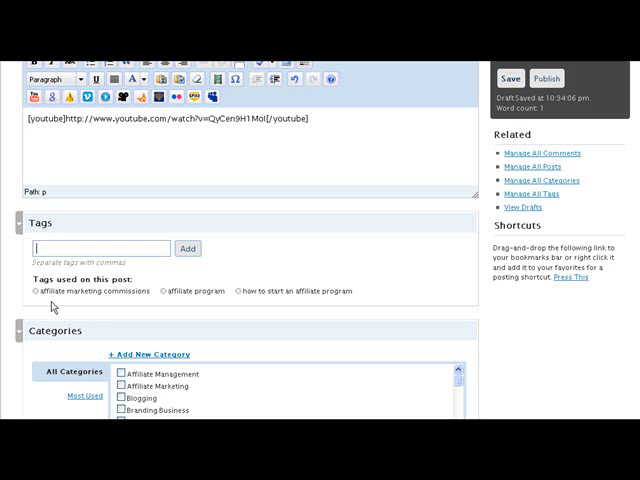
mouse_move(53, 309)
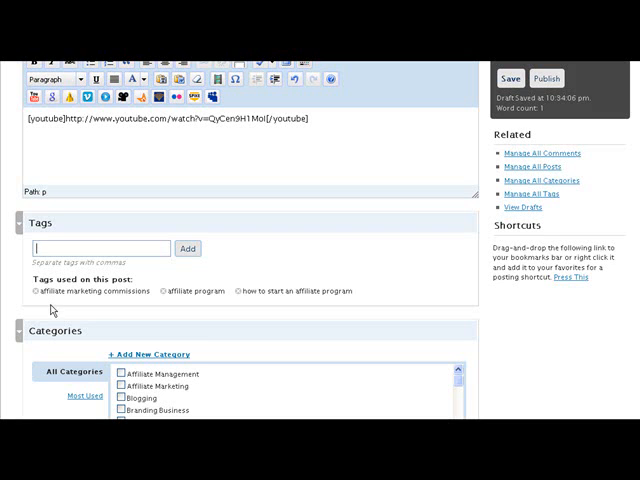
Expand the All in One SEO Pack settings box below the editor
scroll("down", 3)
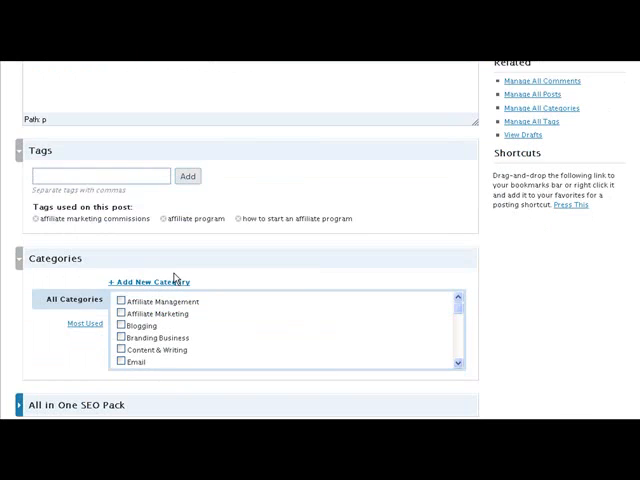
scroll("down", 3)
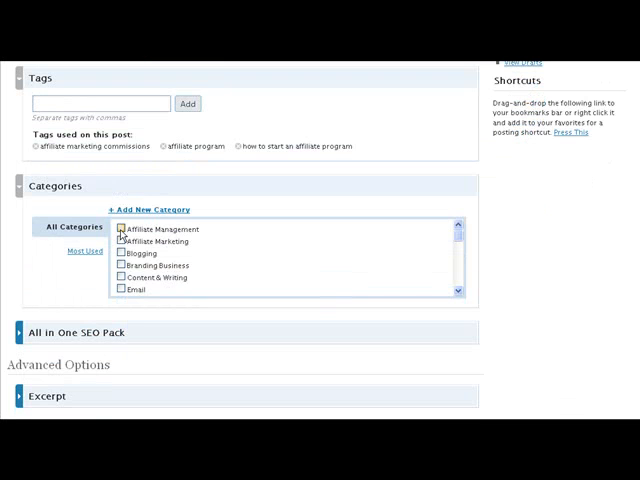
scroll("down", 3)
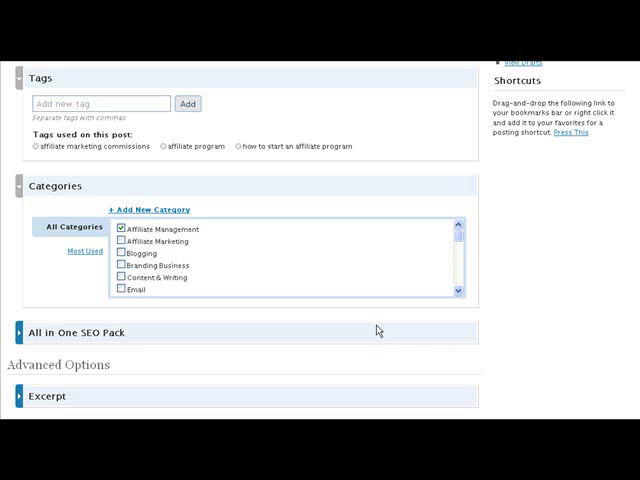
left_click(40, 332)
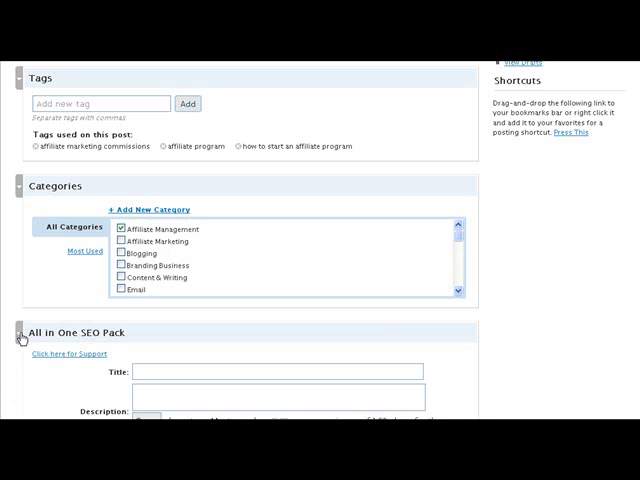
Copy Affiliate Program Commissions from the post title into the SEO Pack Title field
scroll("down", 3)
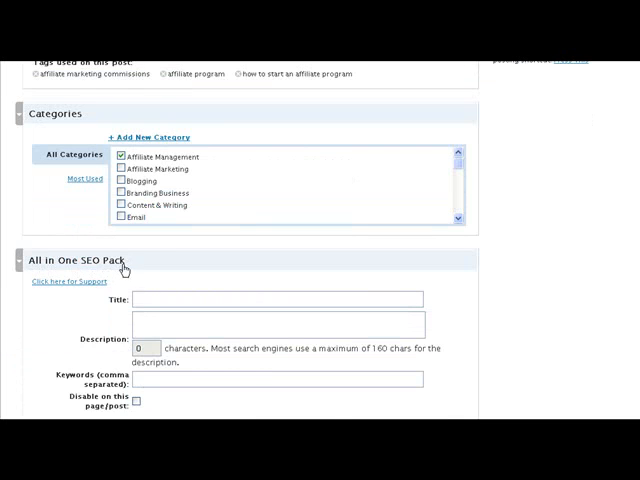
scroll("down", 3)
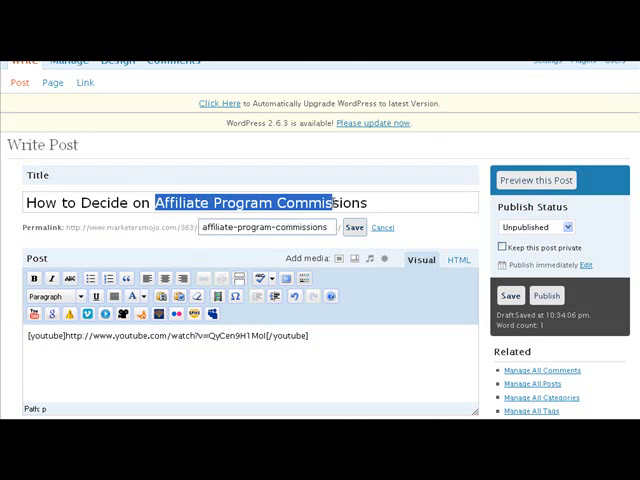
right_click(300, 202)
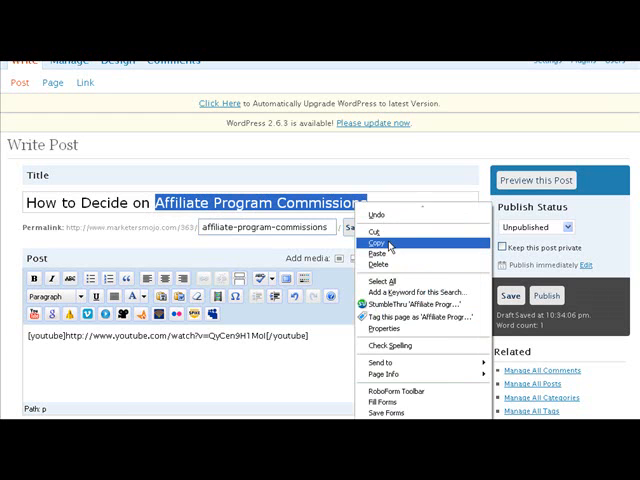
left_click(378, 243)
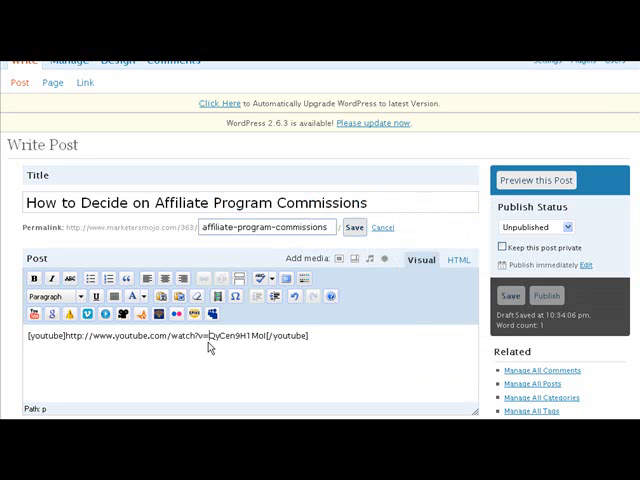
mouse_move(330, 347)
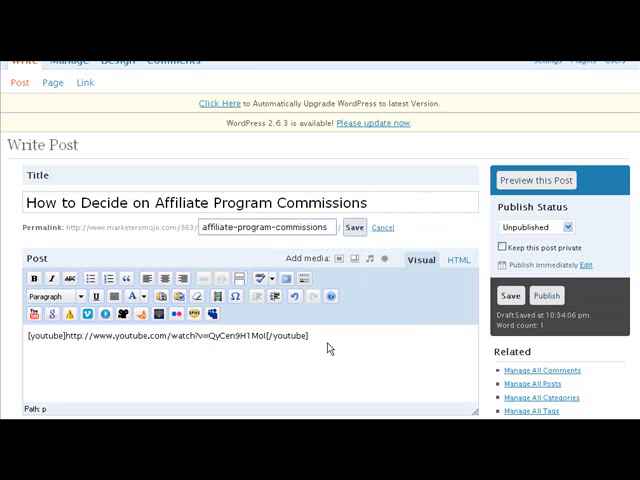
scroll("down", 3)
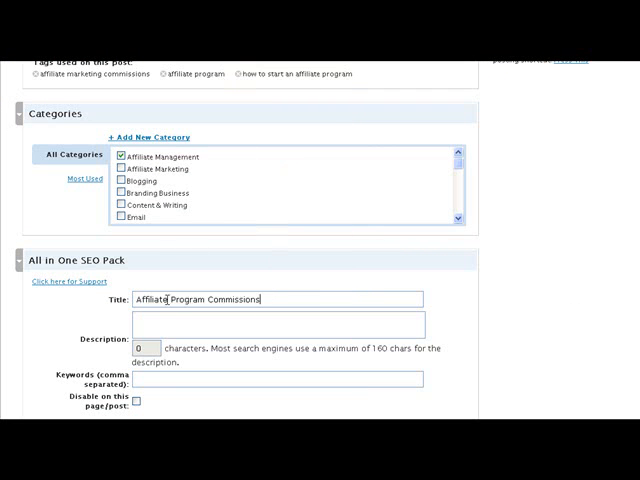
mouse_move(267, 307)
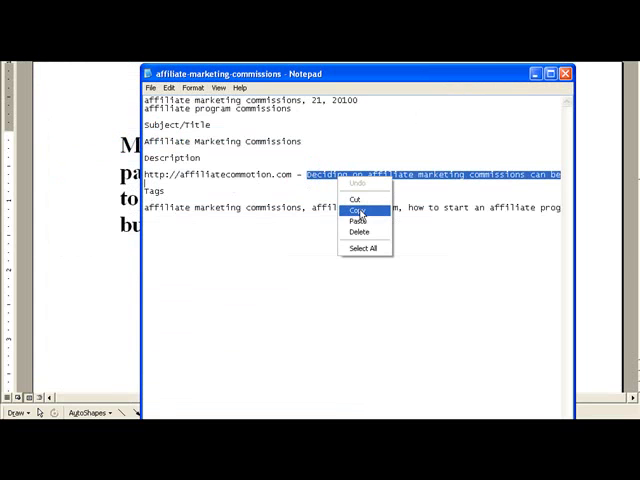
Fill the SEO description with the sentence about deciding on affiliate marketing commissions
left_click(359, 208)
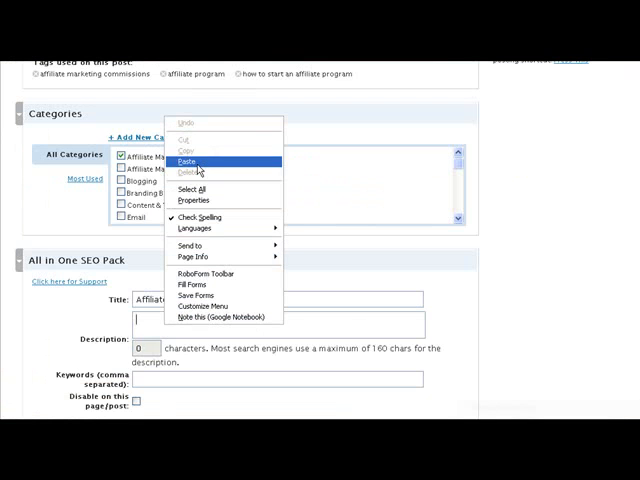
left_click(186, 161)
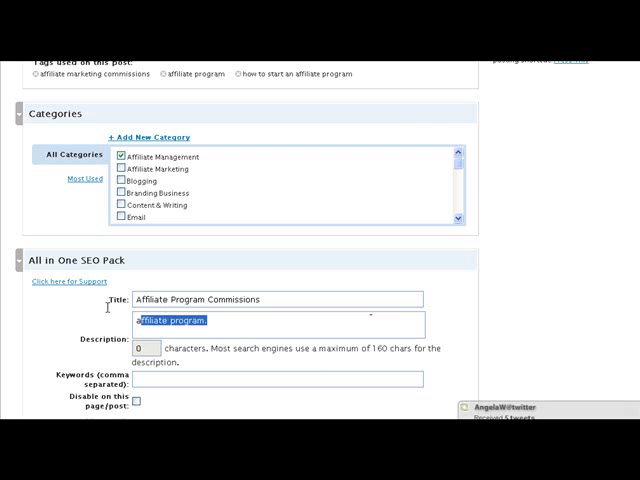
type("Deciding on affiliate marketing commissions can be tough when you are starting an affiliate program. Angela Wills discusses. Visit")
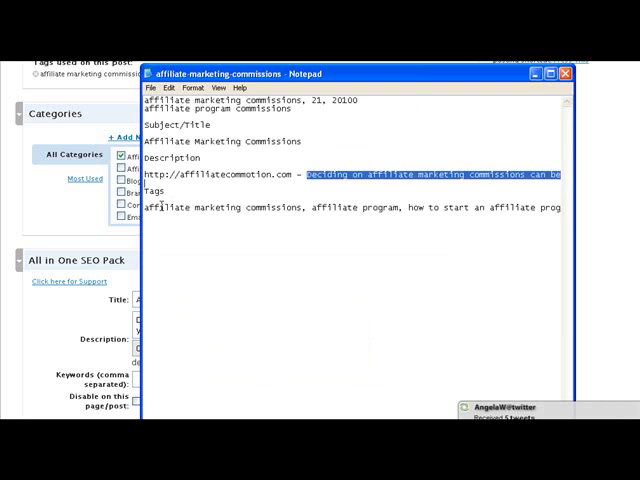
Paste the tags line as SEO keywords: affiliate marketing commissions, affiliate program, how to start an affiliate program
right_click(165, 213)
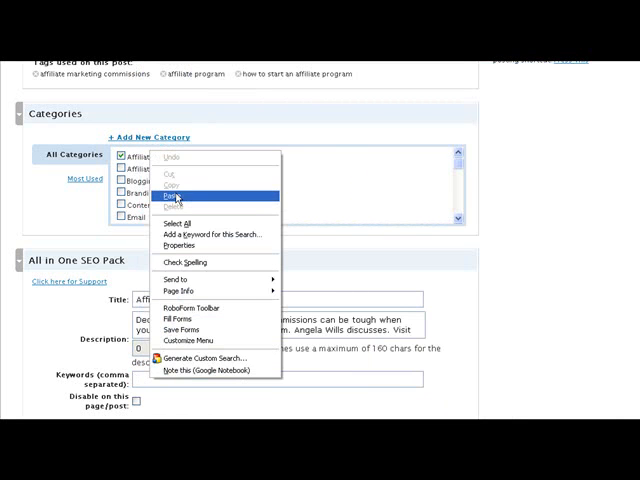
left_click(182, 191)
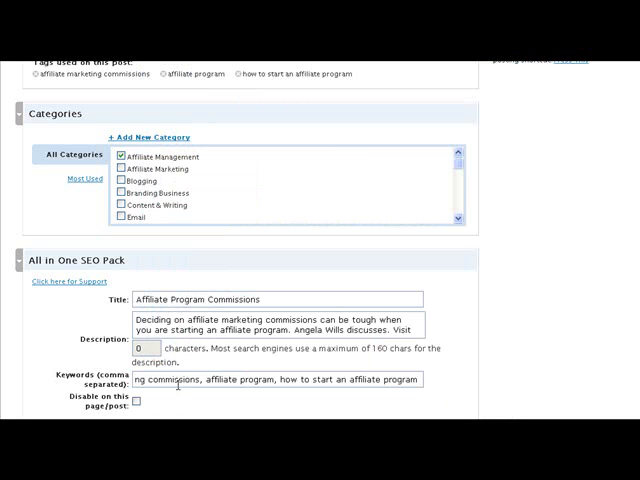
triple_click(280, 378)
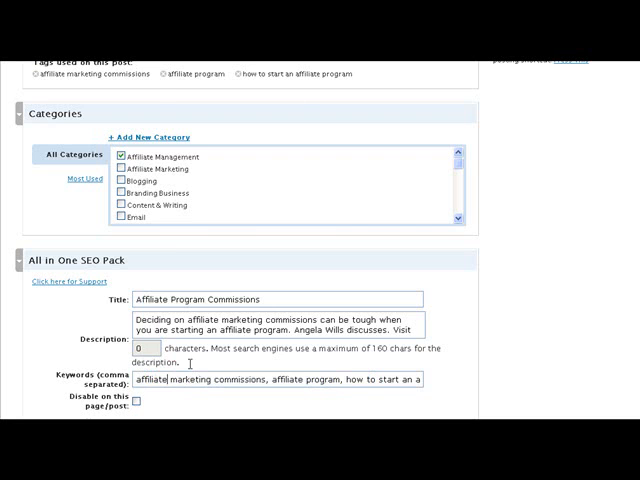
scroll("down", 3)
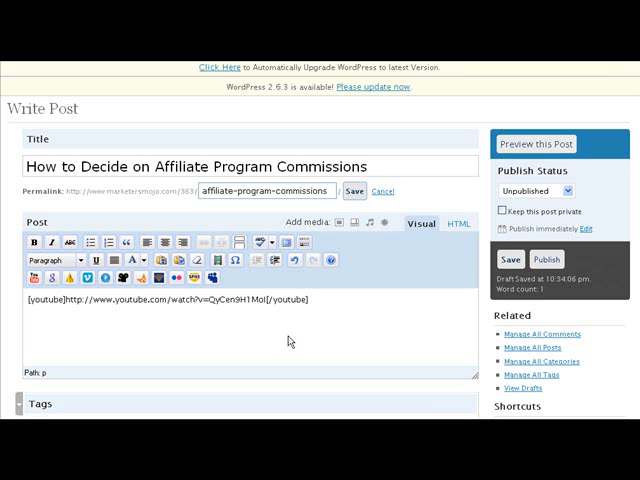
mouse_move(317, 312)
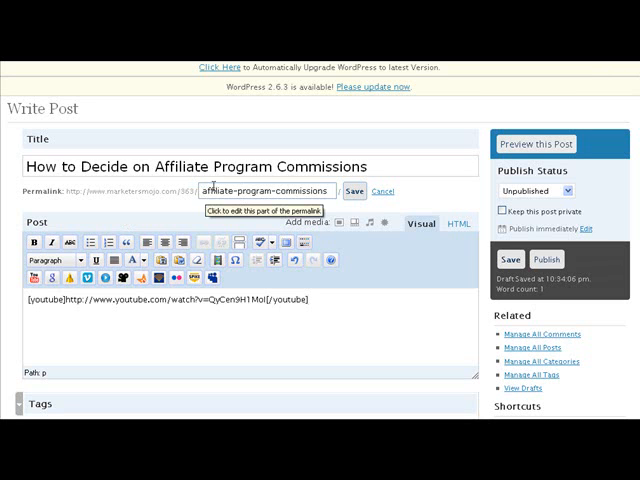
mouse_move(154, 210)
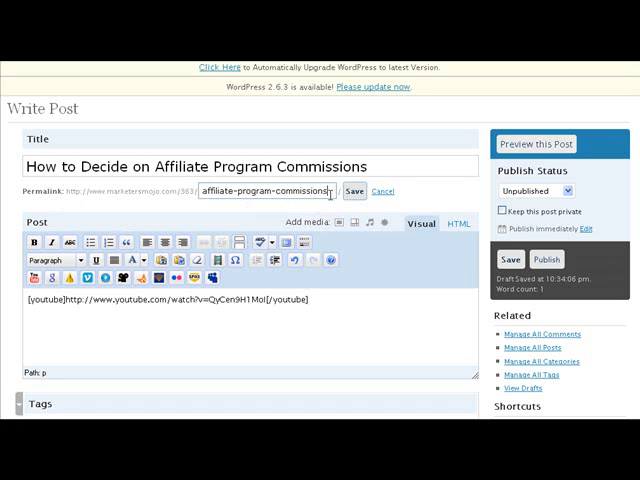
mouse_move(330, 191)
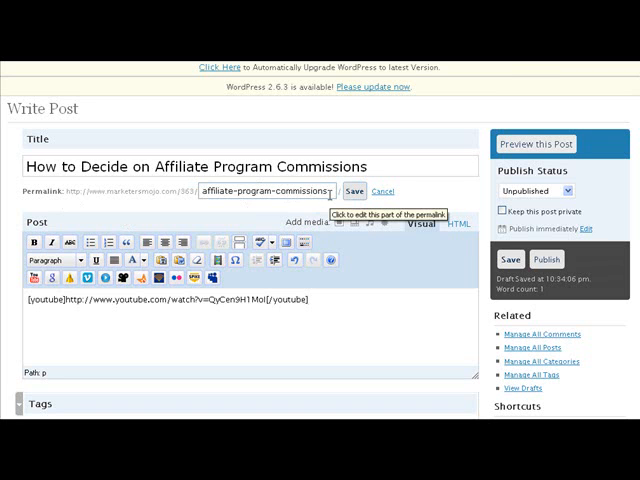
mouse_move(326, 308)
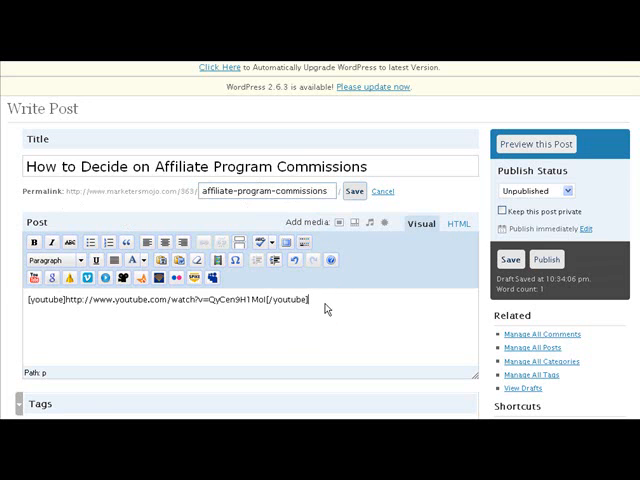
scroll("down", 3)
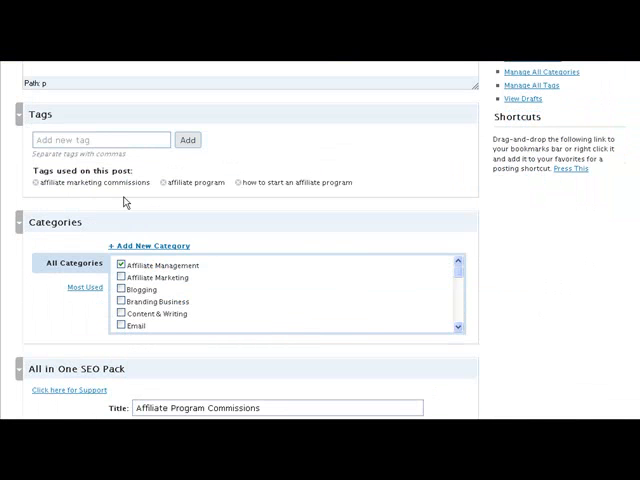
scroll("down", 3)
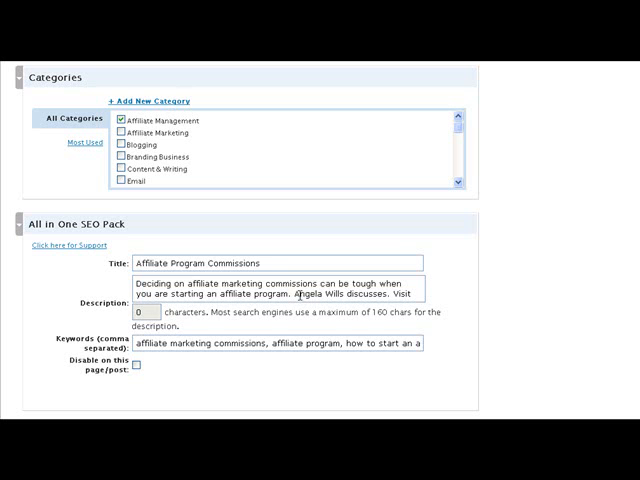
mouse_move(188, 378)
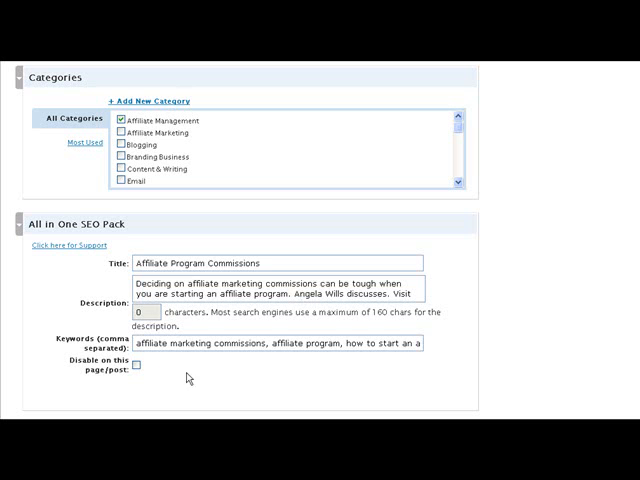